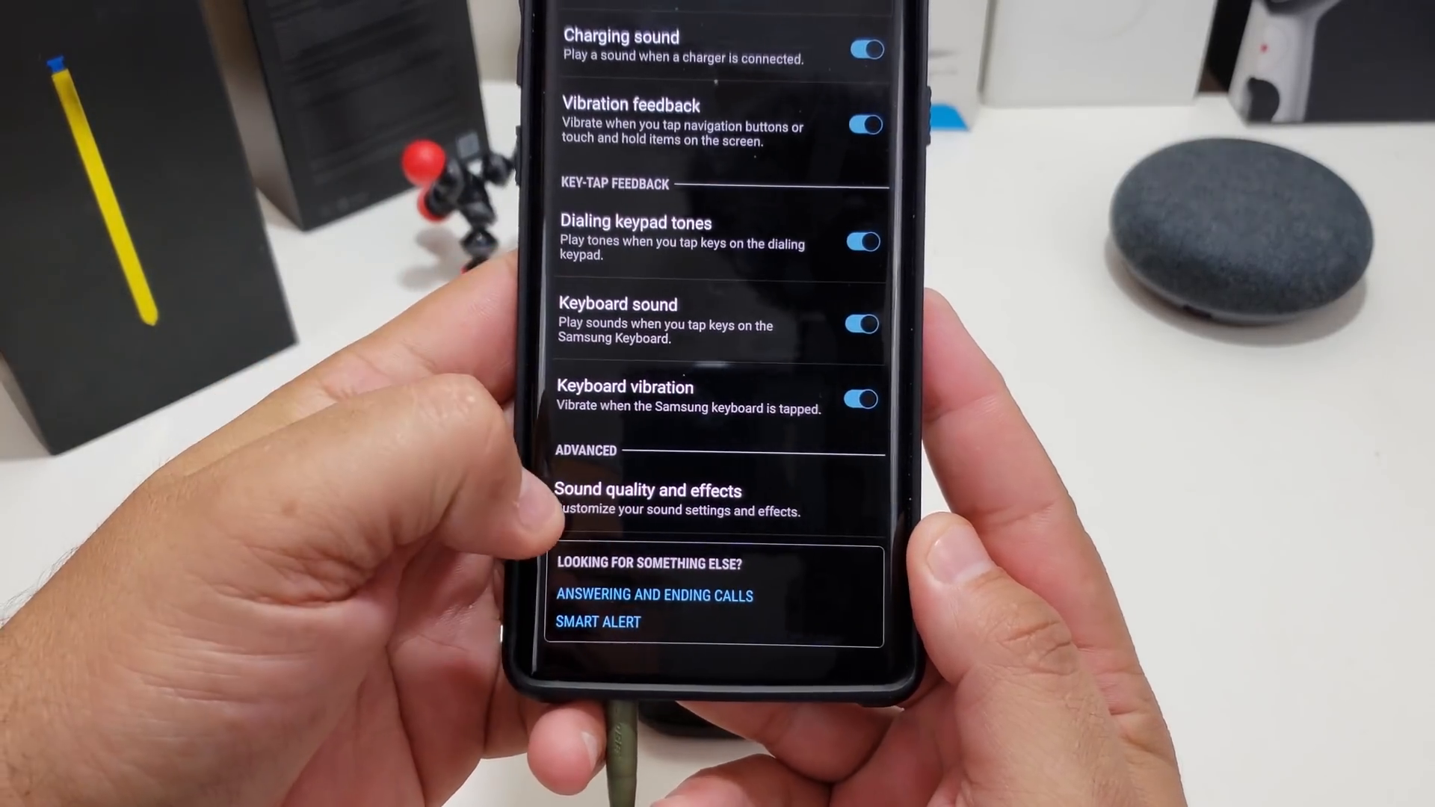
Step: Open Sound quality and effects and scroll to the Adapt Sound profile list
left_click(647, 501)
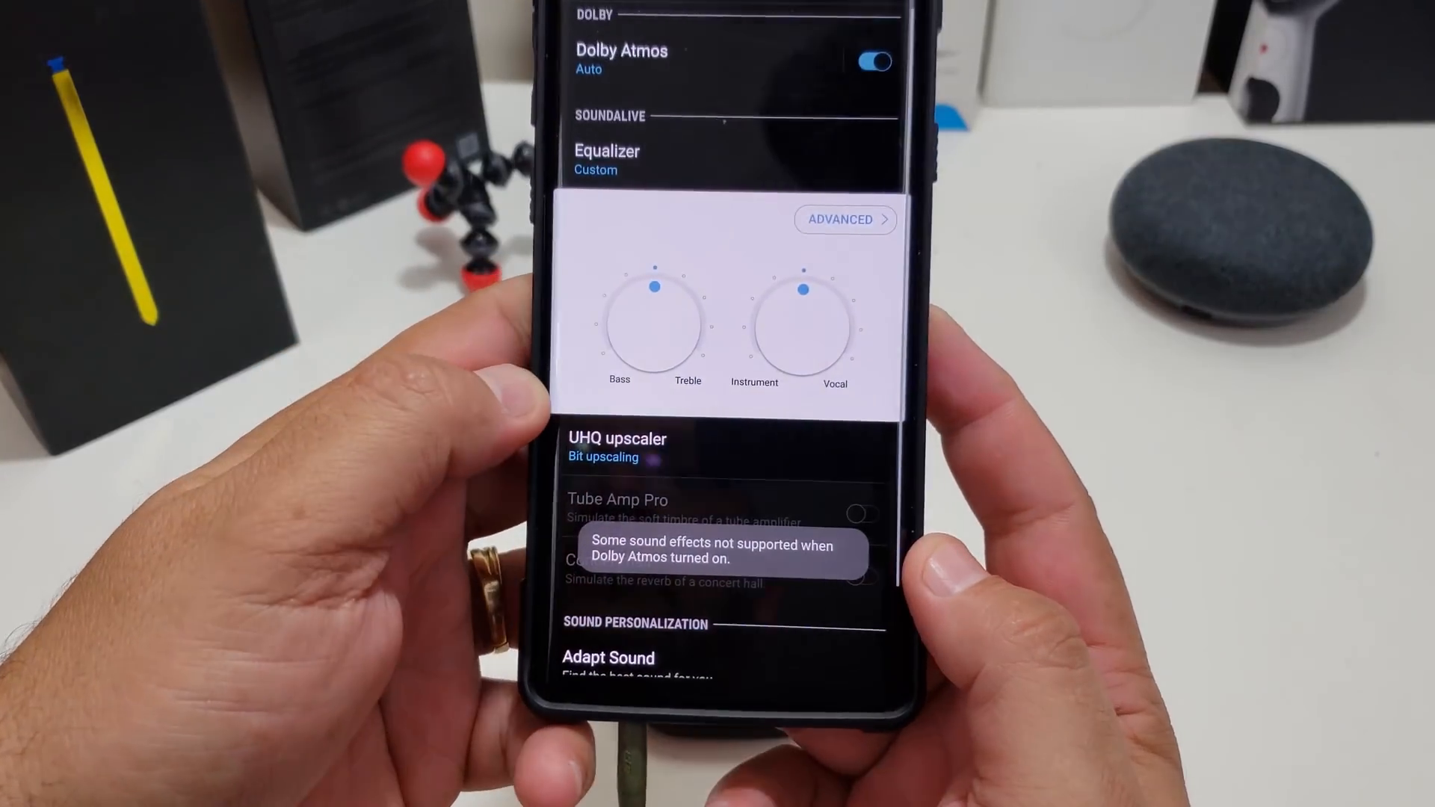
scroll("up", 3)
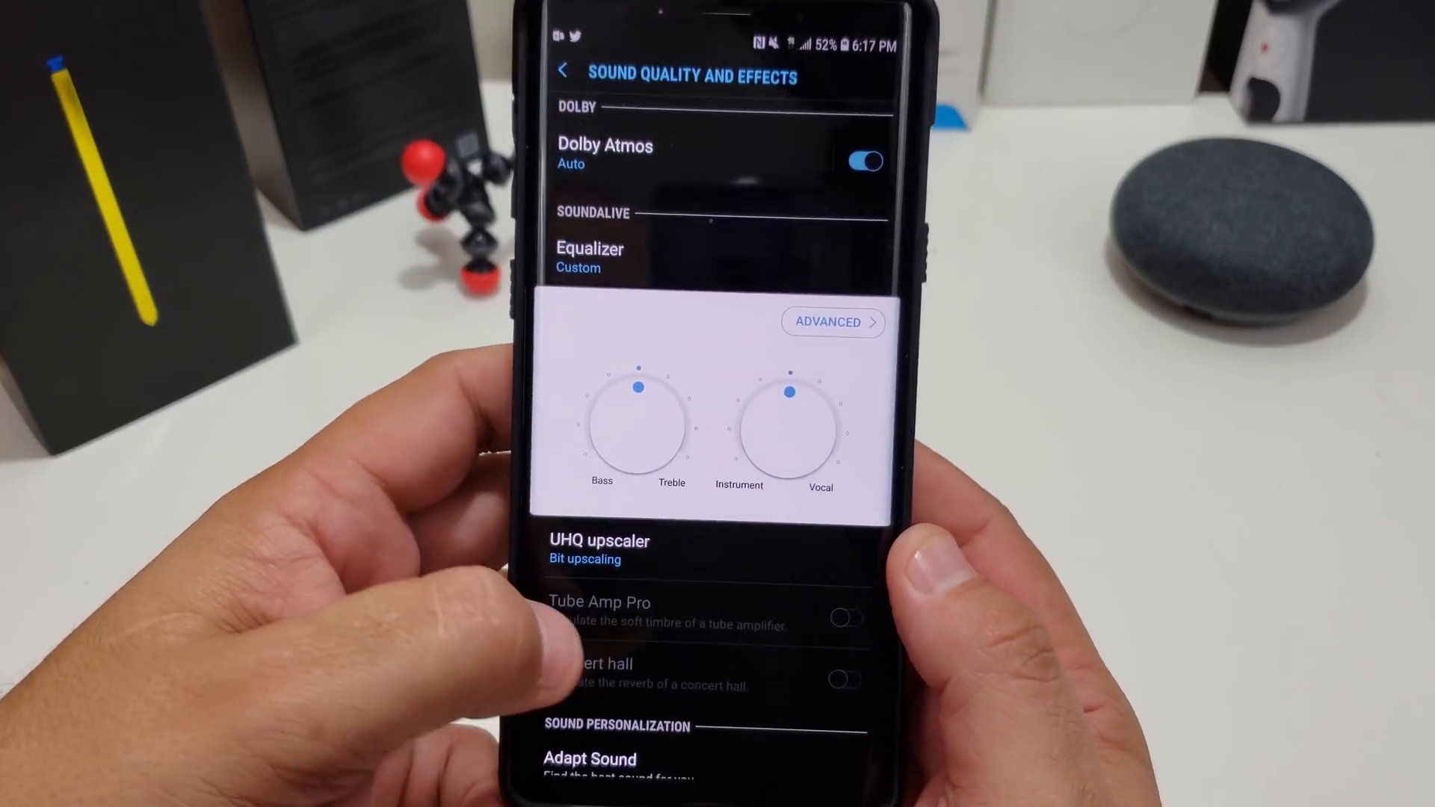
scroll("down", 3)
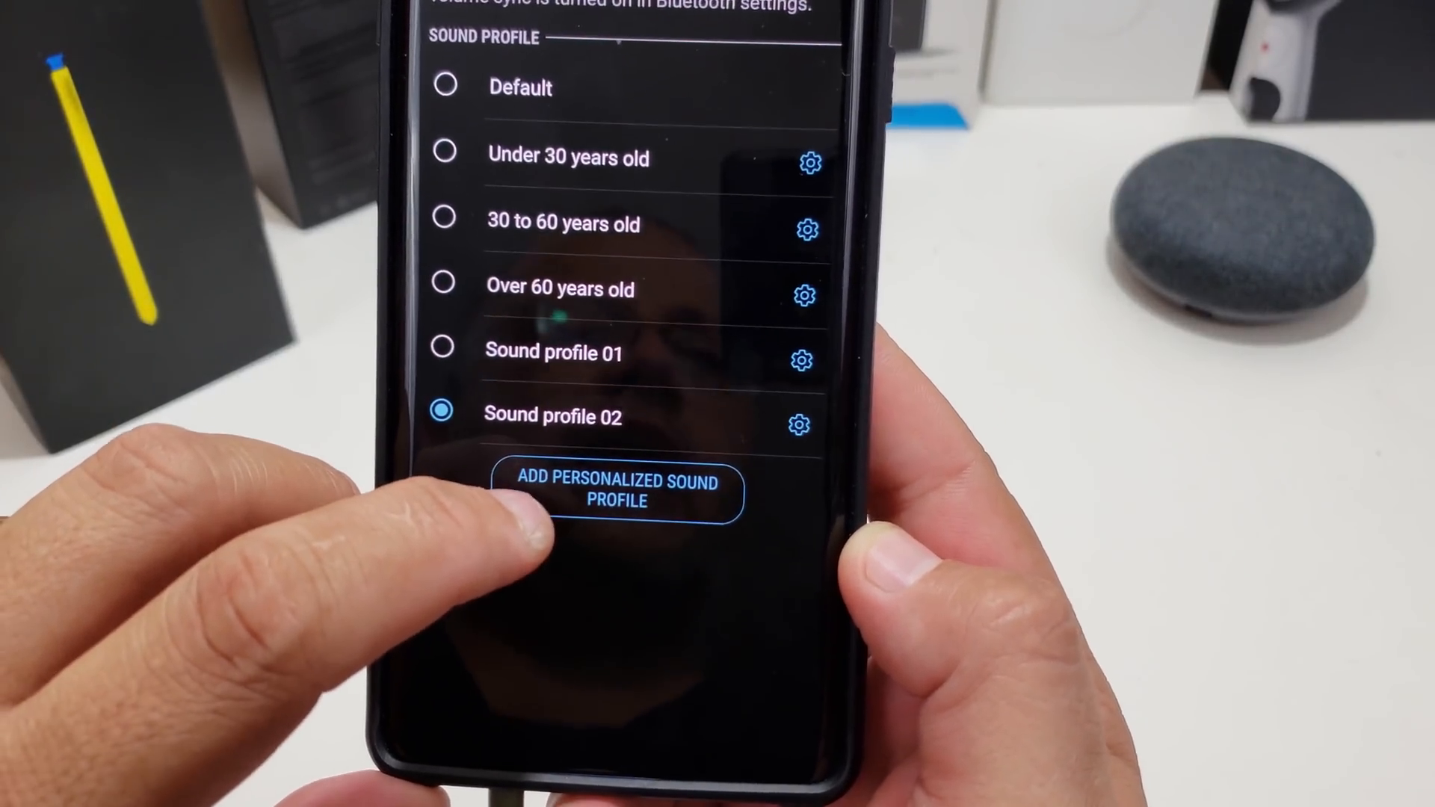
Step: Choose Add personalized sound profile to reach the Personalize Sound test introduction
left_click(615, 489)
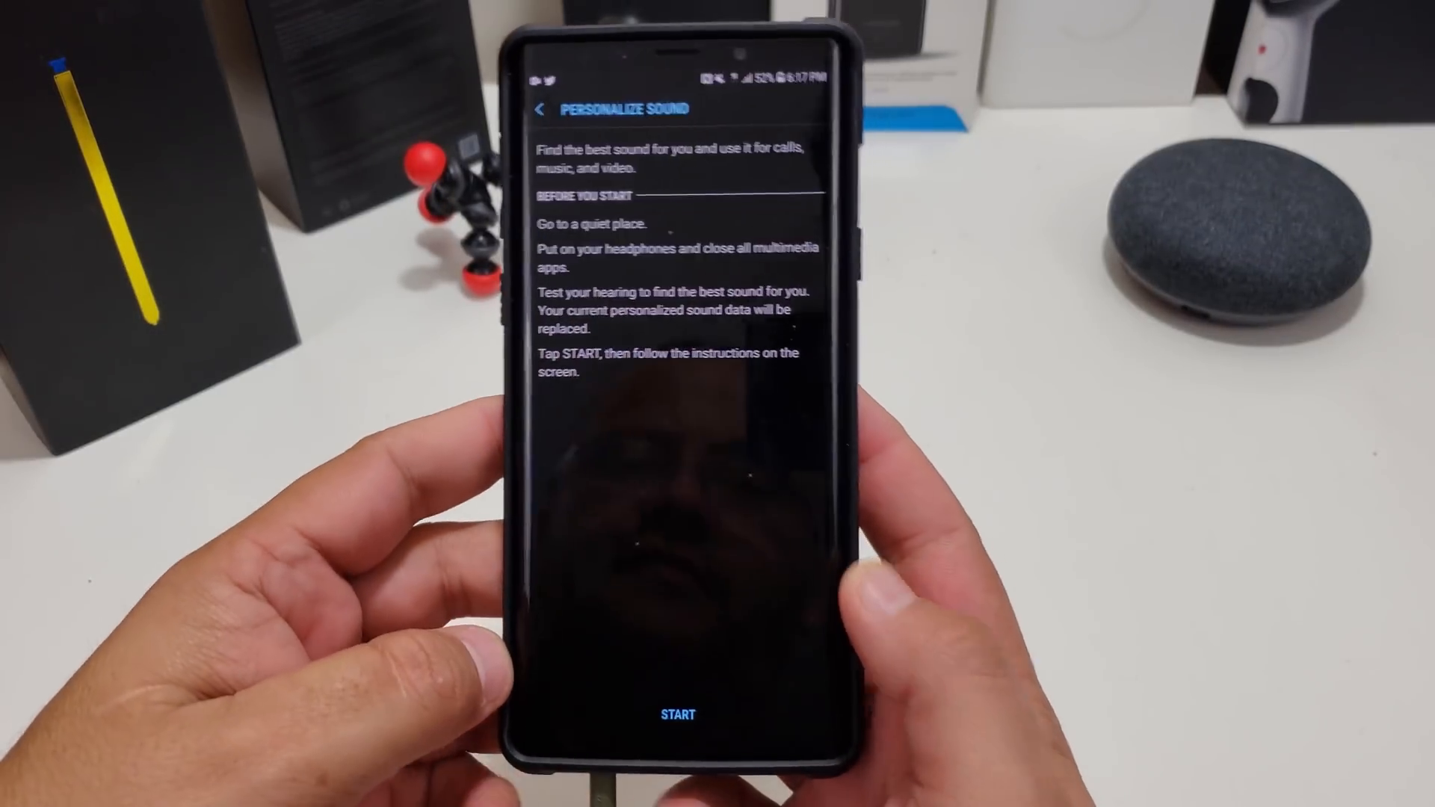
Step: Start the hearing test and answer Yes to the beeps until results appear
left_click(678, 713)
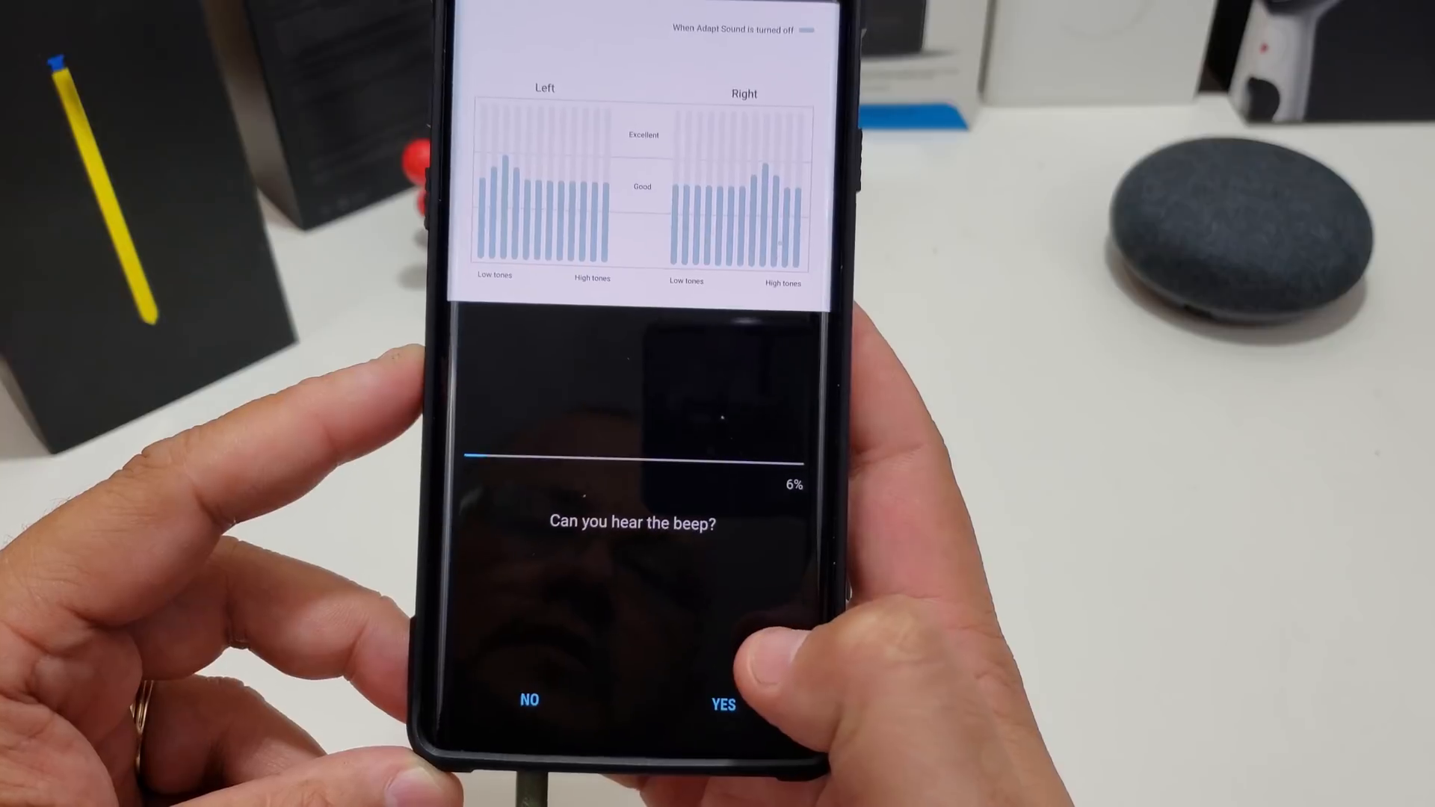
left_click(722, 702)
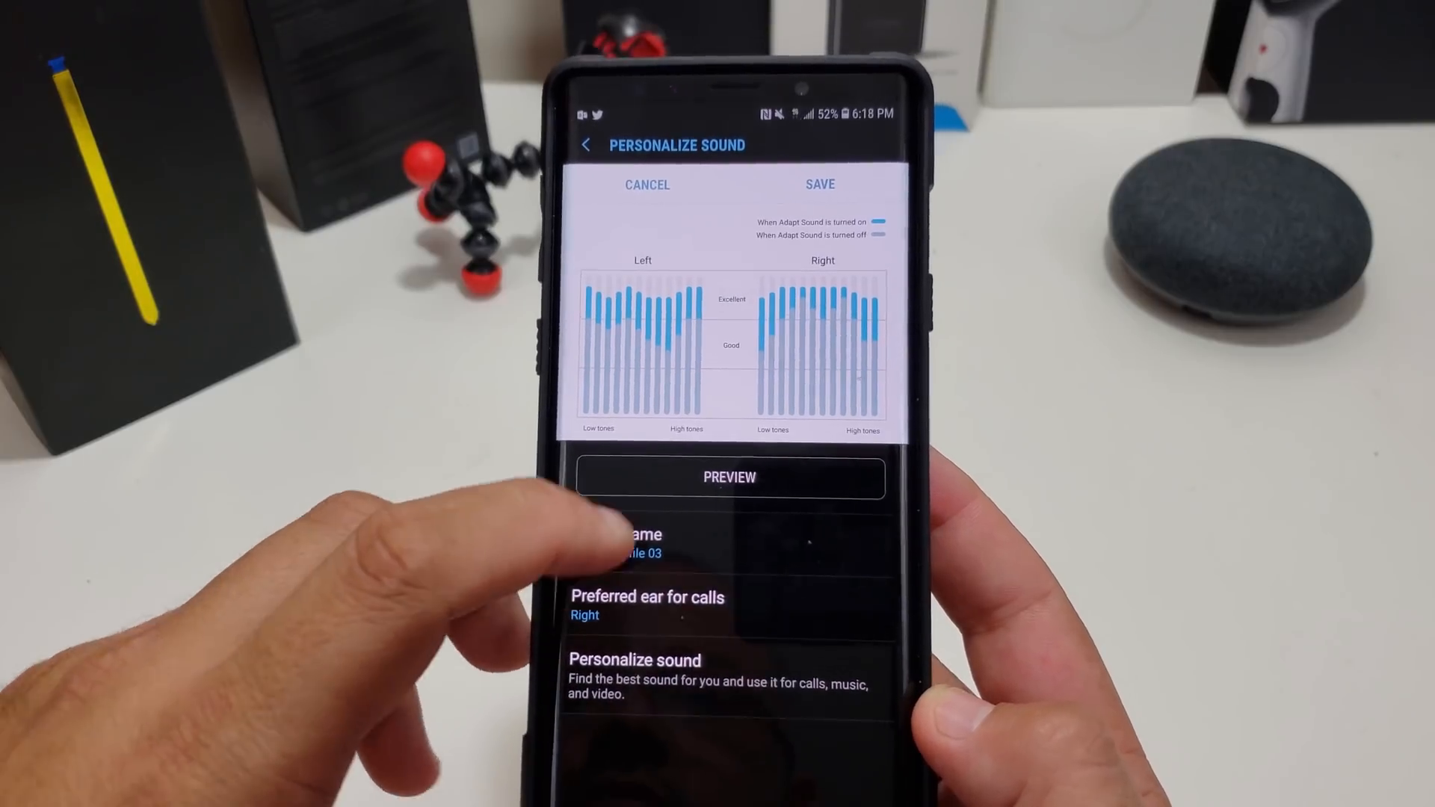
Step: Preview the personalized versus original sample for Sound profile 03
left_click(730, 477)
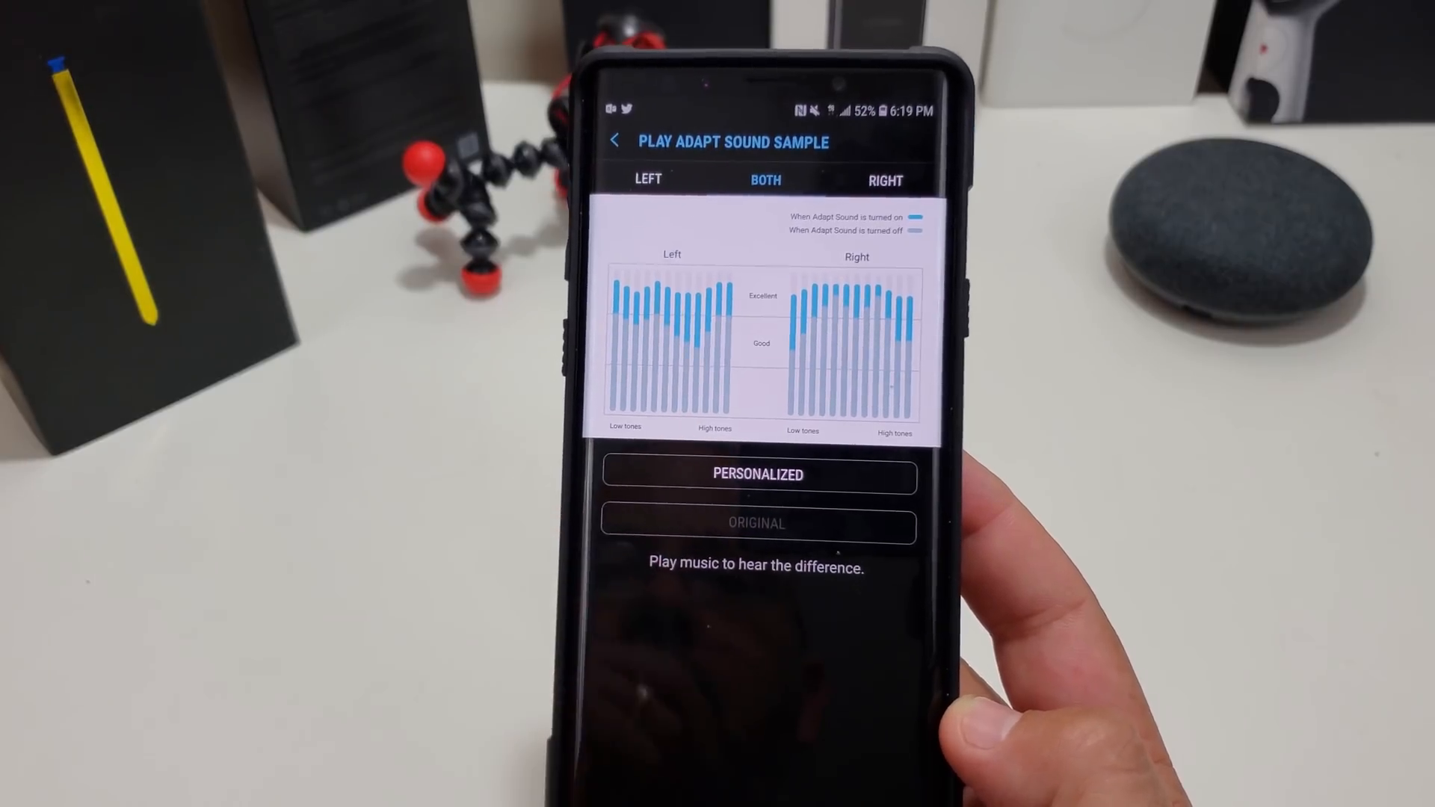
left_click(735, 535)
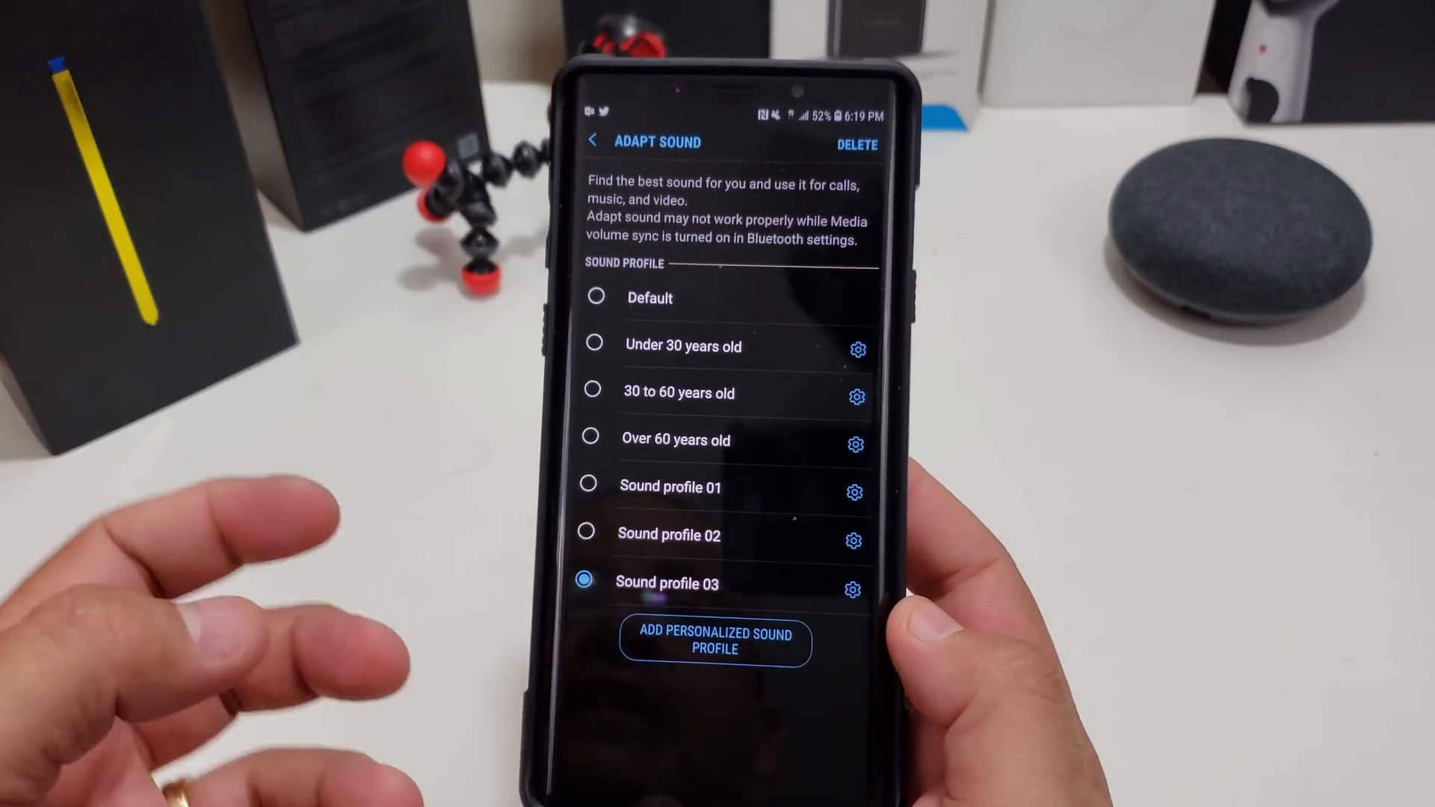
Step: Back out of Adapt Sound and Sound quality and effects to Sounds and vibration
left_click(593, 142)
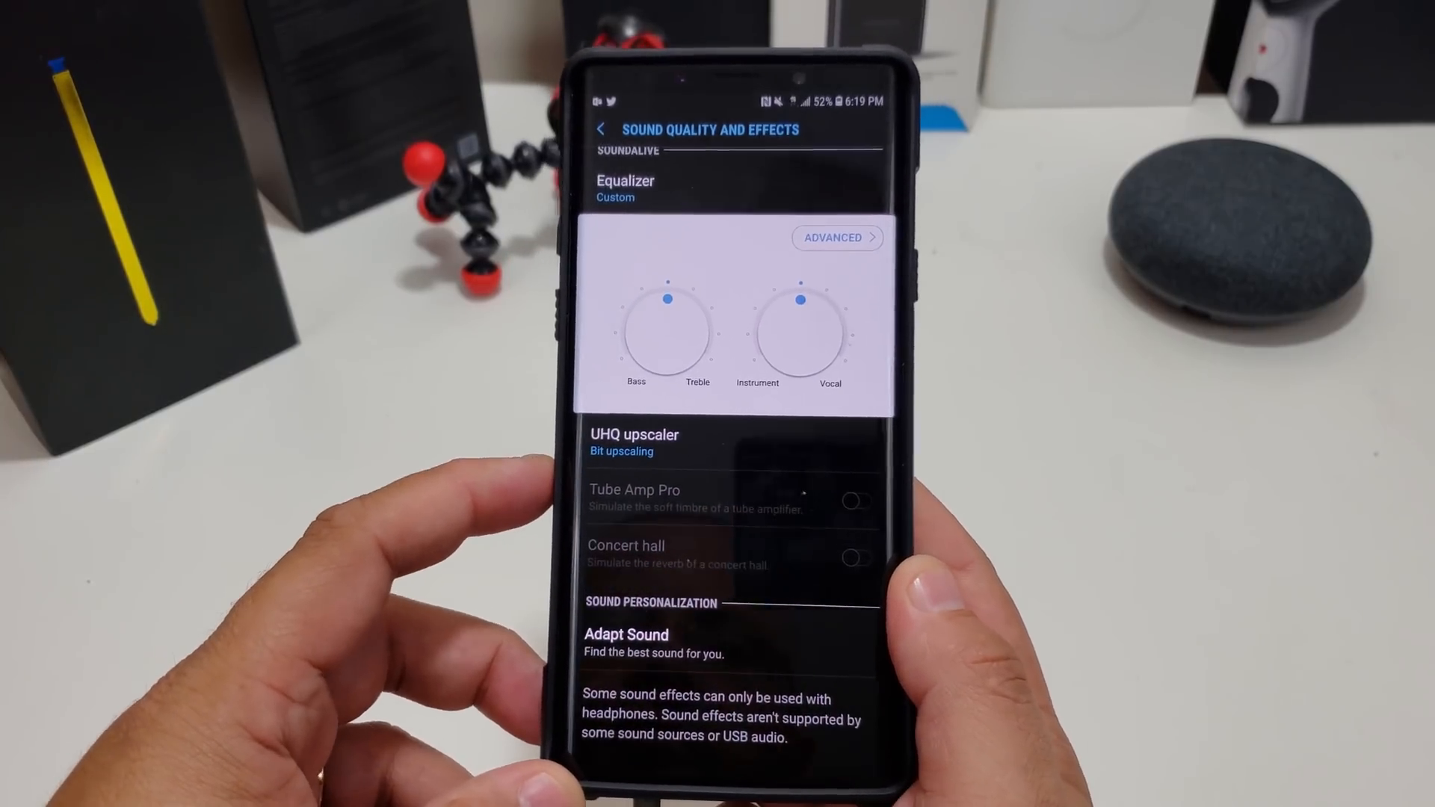
scroll("up", 3)
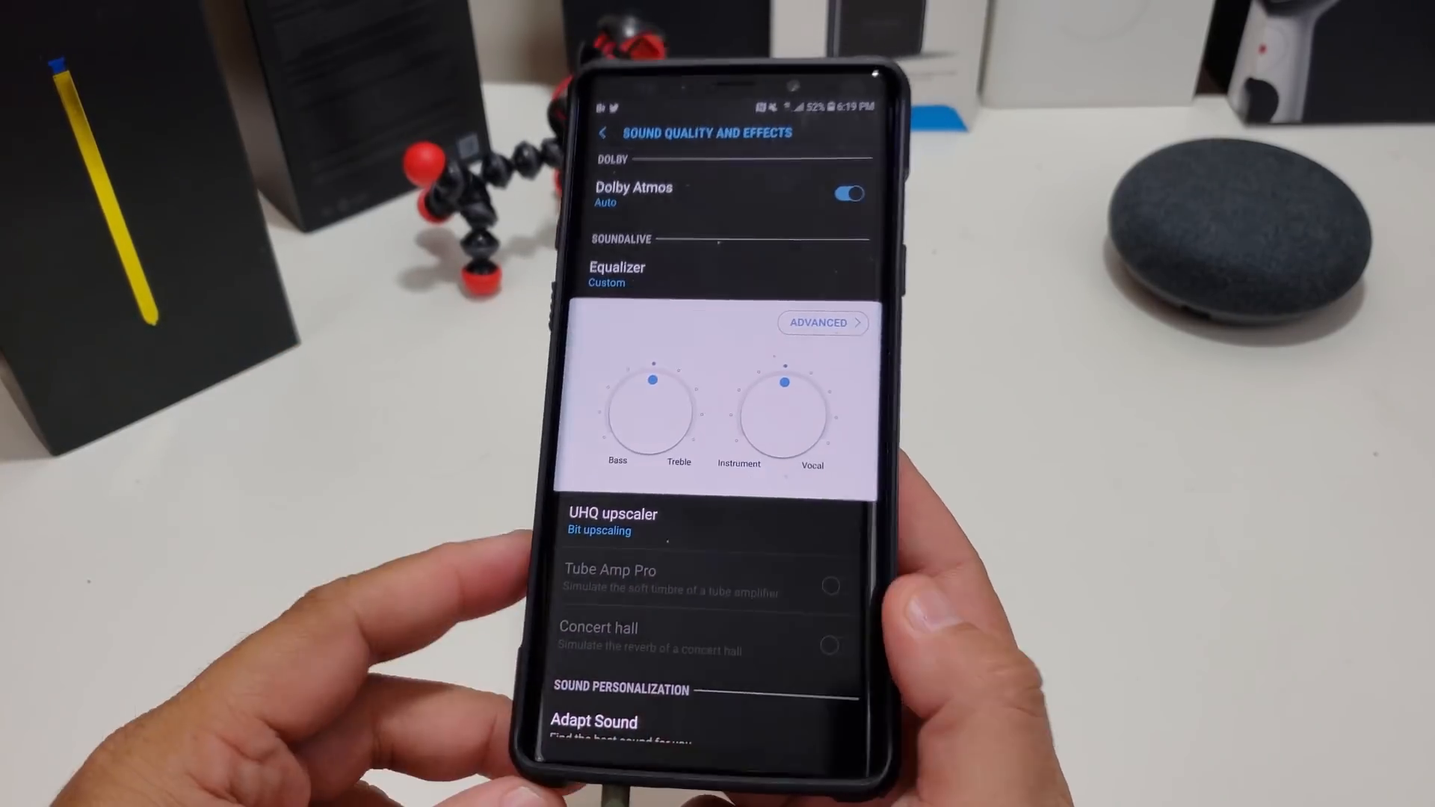
scroll("down", 3)
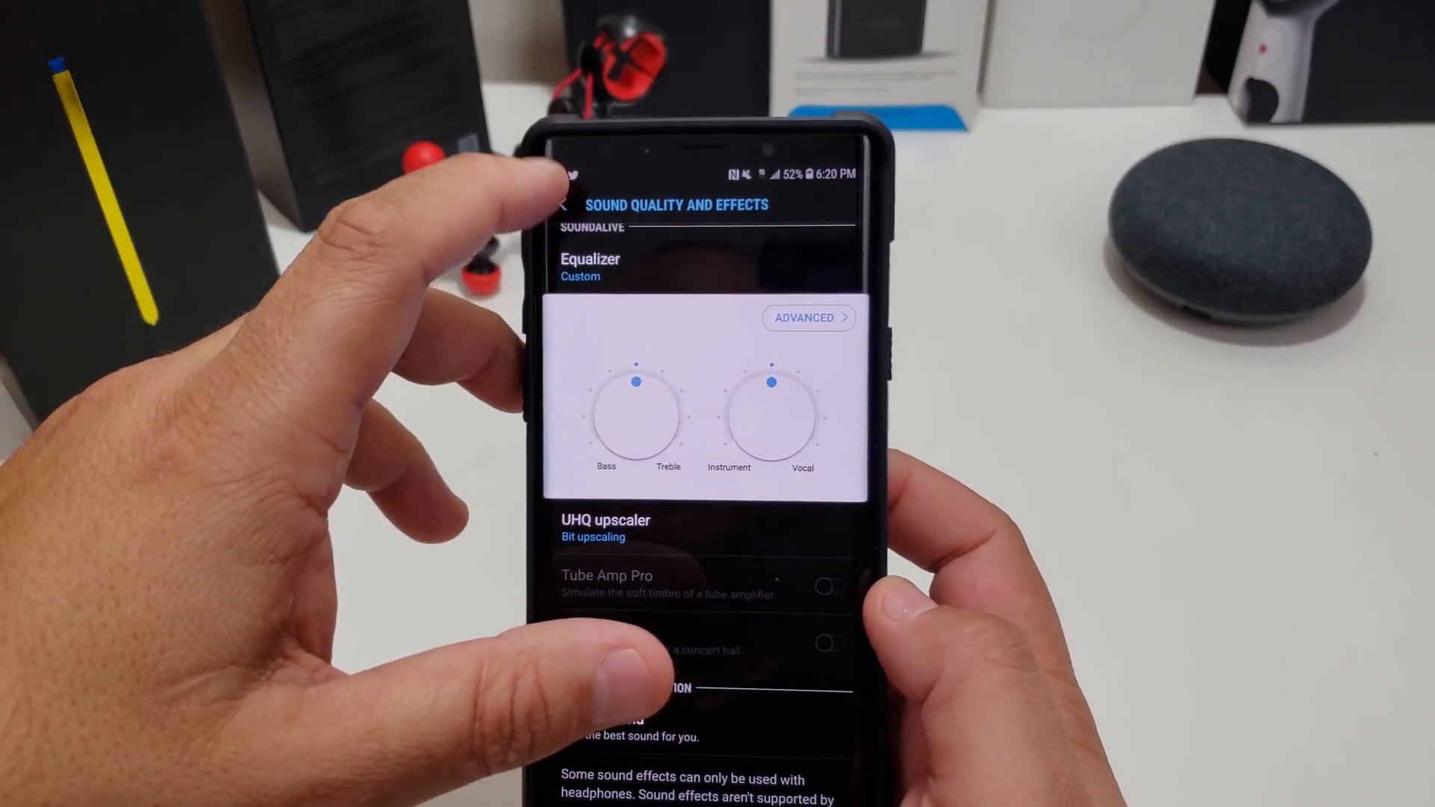
left_click(565, 204)
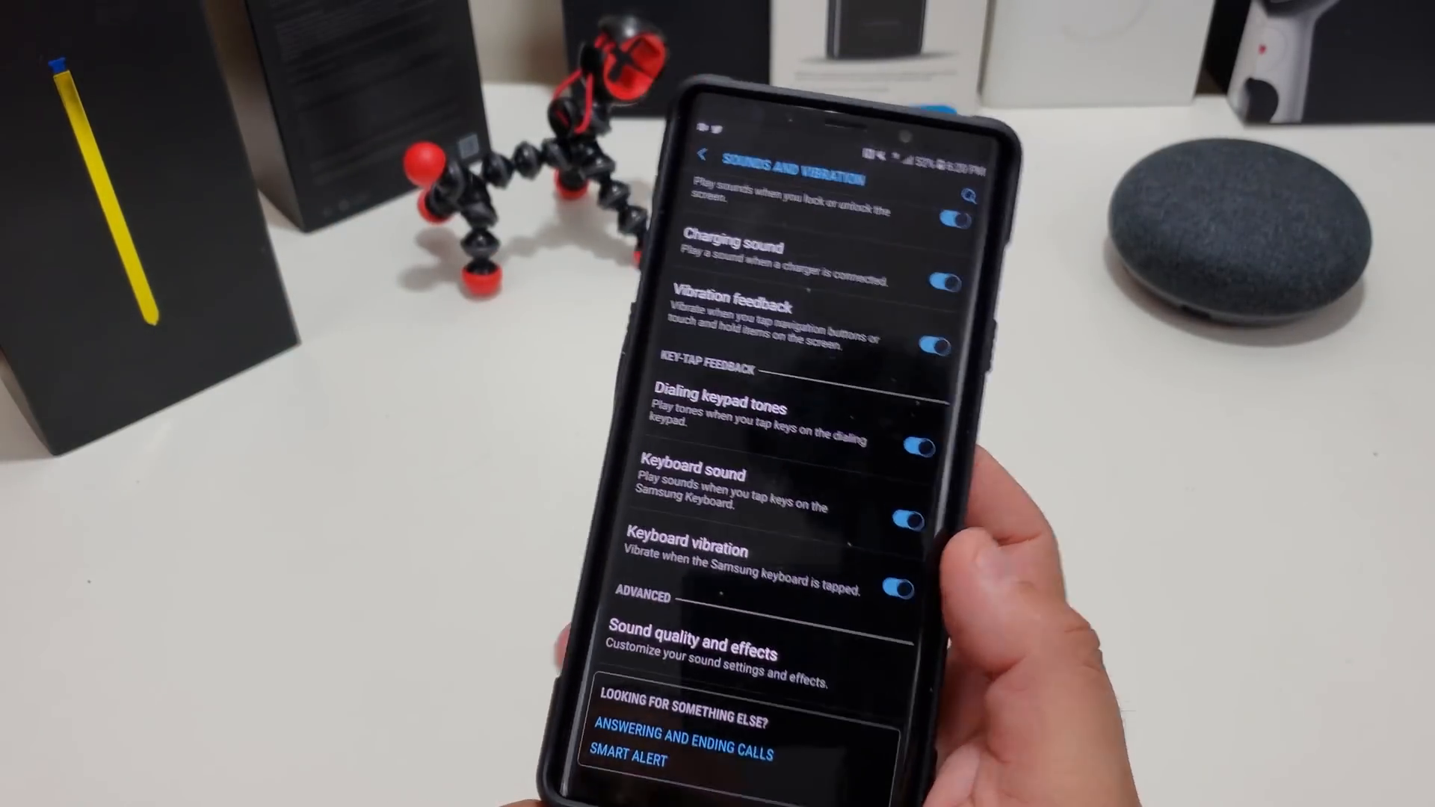